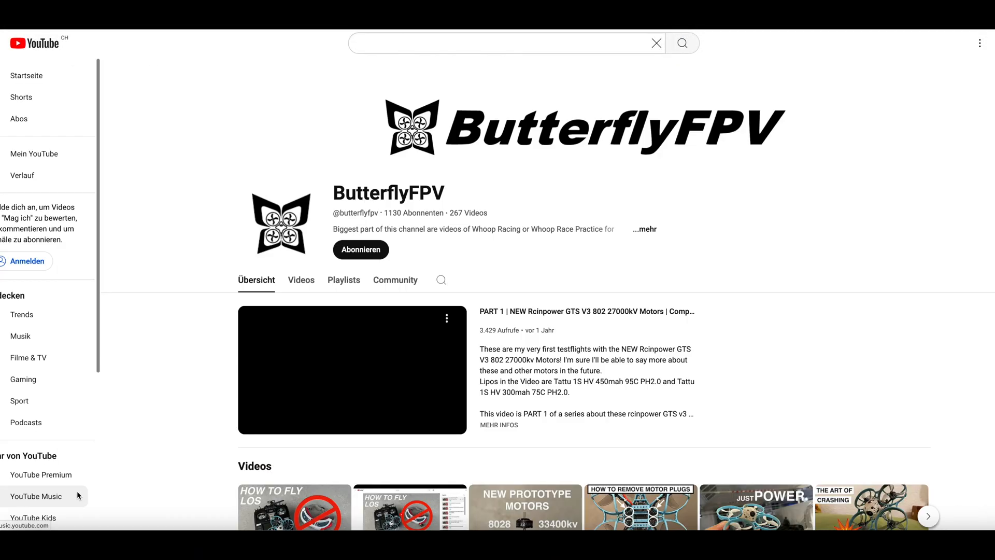
mouse_move(306, 193)
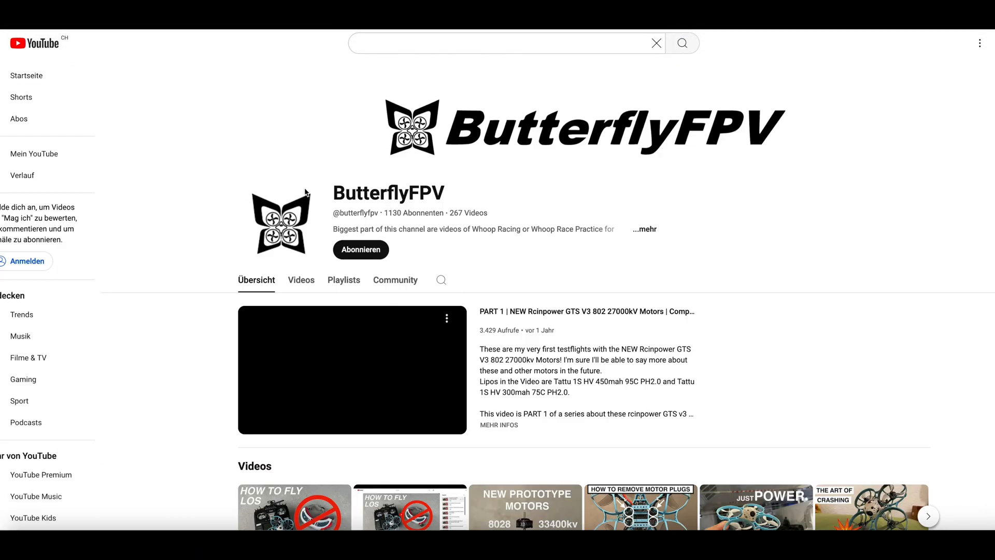
Browse the channel's Videos sorted oldest first, then its Playlists and Community posts.
scroll(down, 3)
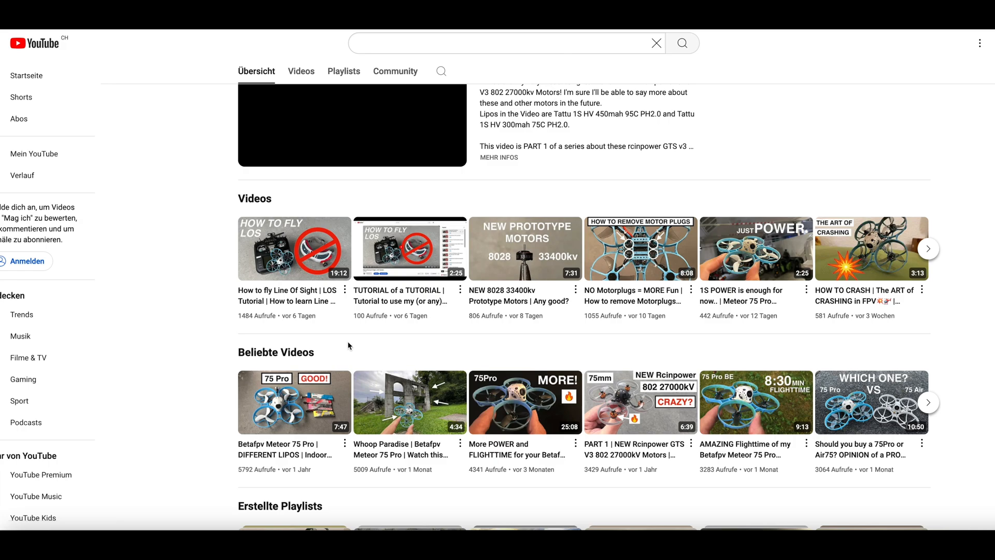
click(300, 70)
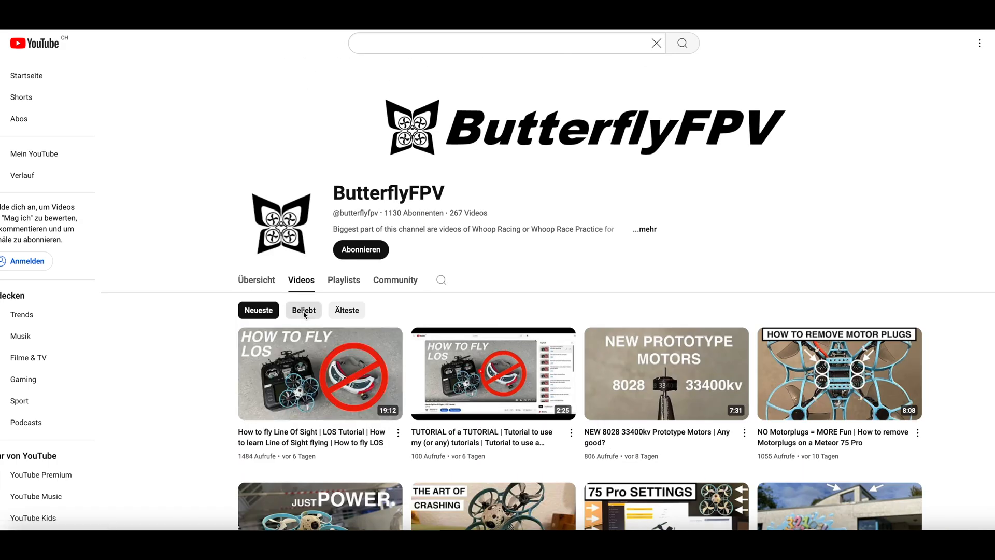
click(347, 310)
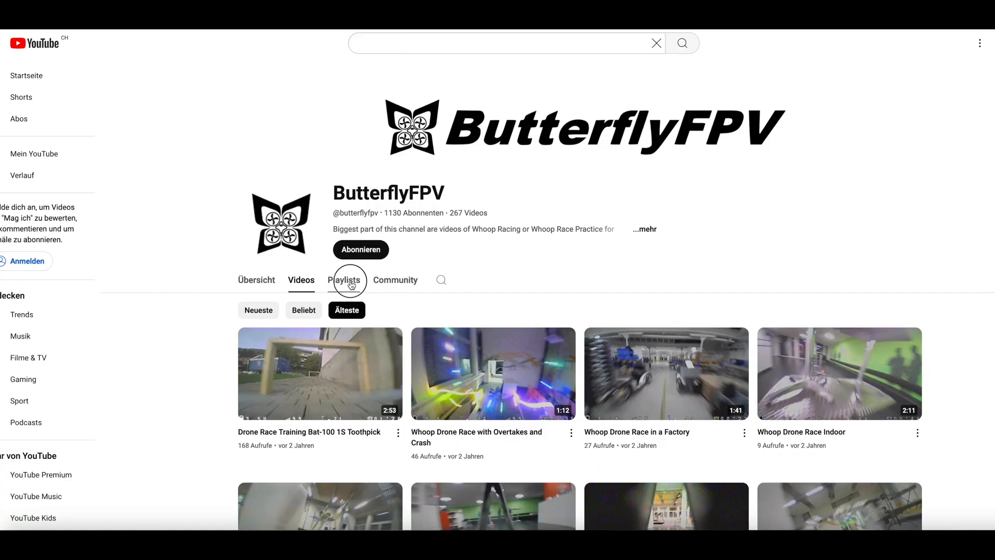
click(344, 279)
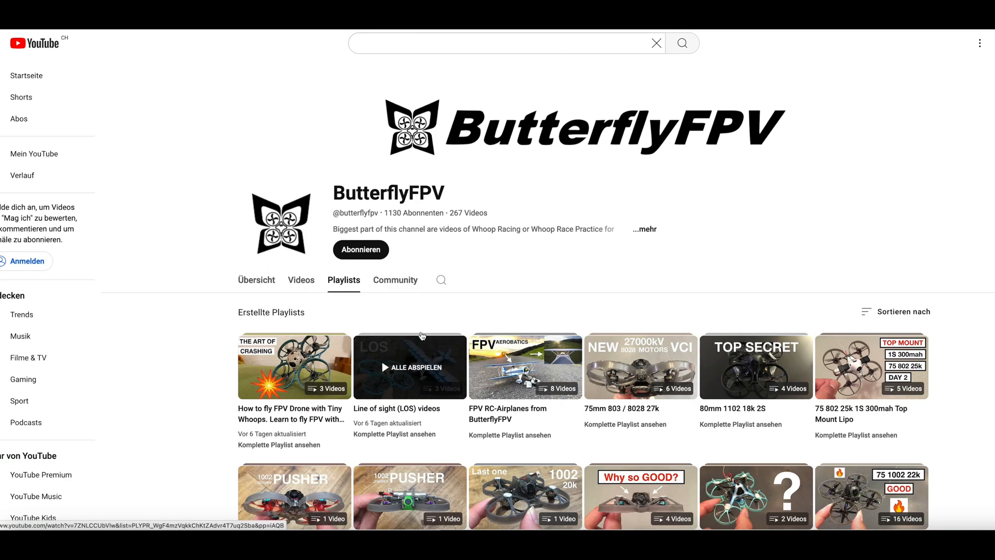
click(396, 279)
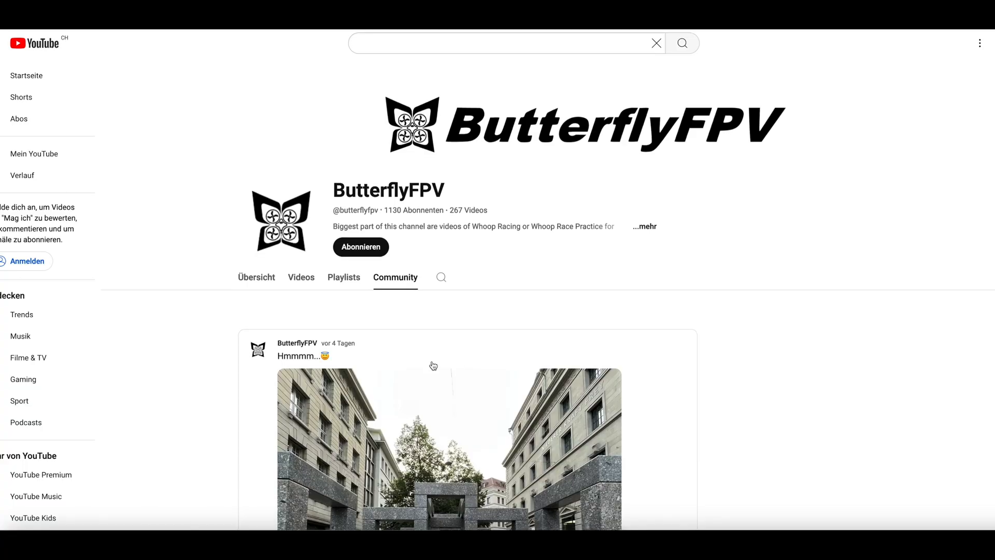
Search within the ButterflyFPV channel for '75 P'.
click(441, 279)
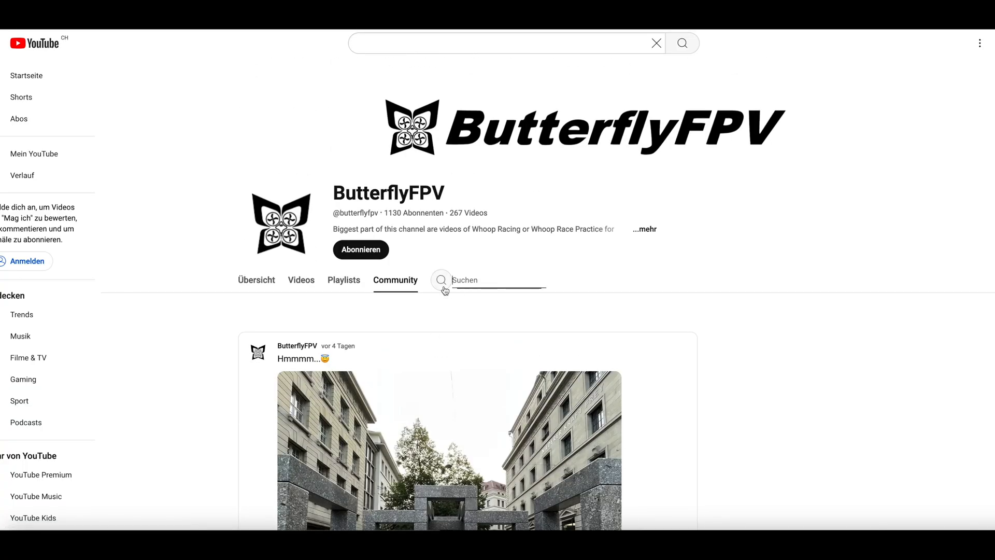
text(75 P)
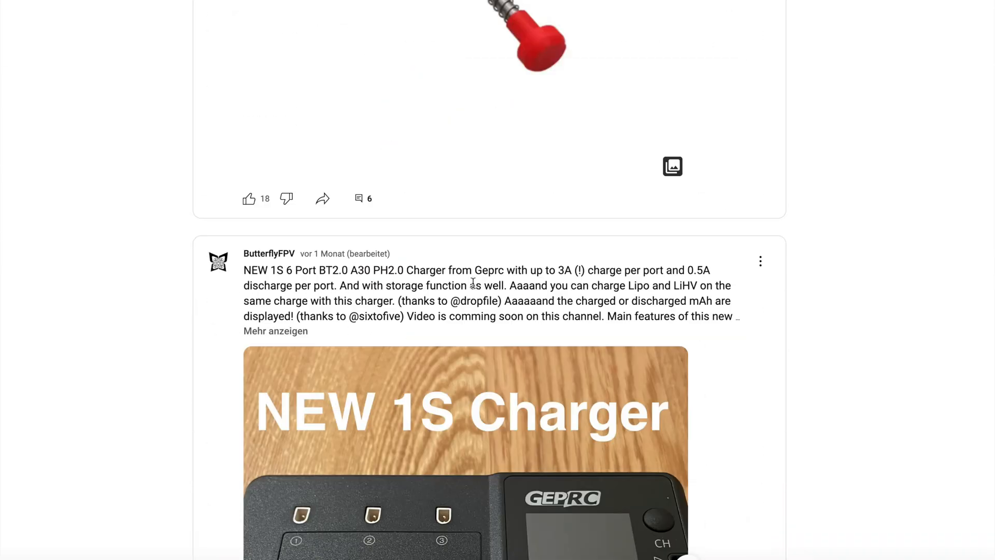
Scroll down the Community feed past the Ultrix and propeller posts to the LAVA battery post.
scroll(down, 3)
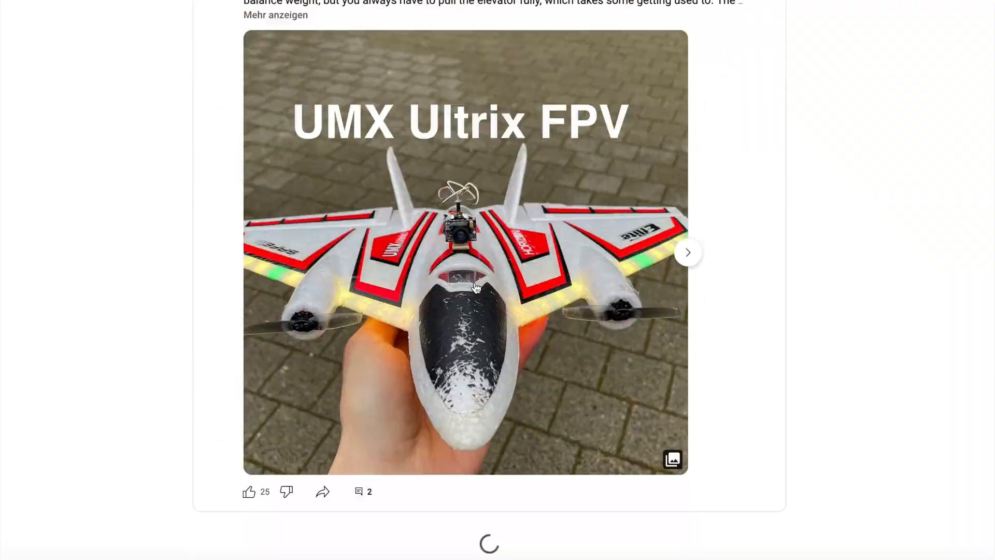
scroll(down, 3)
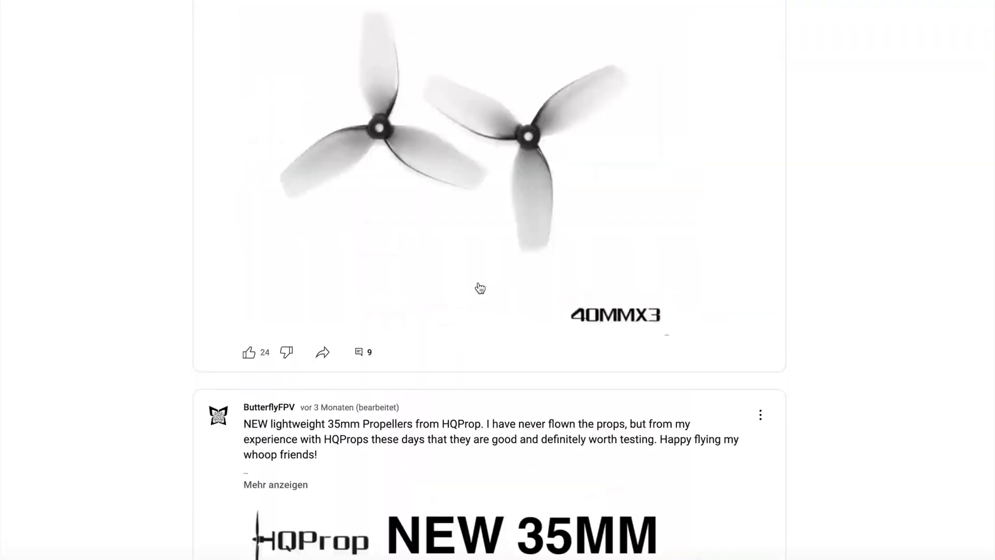
scroll(down, 3)
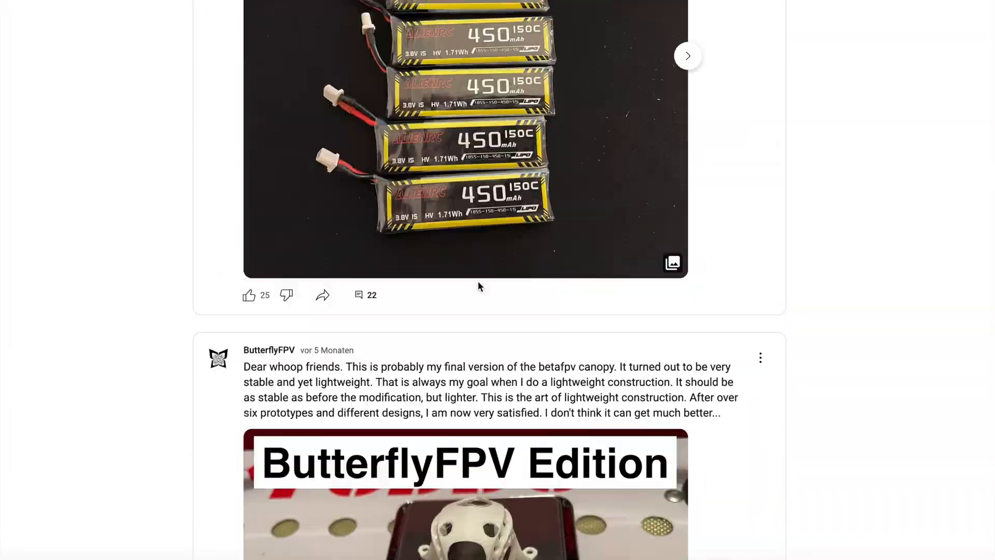
scroll(down, 3)
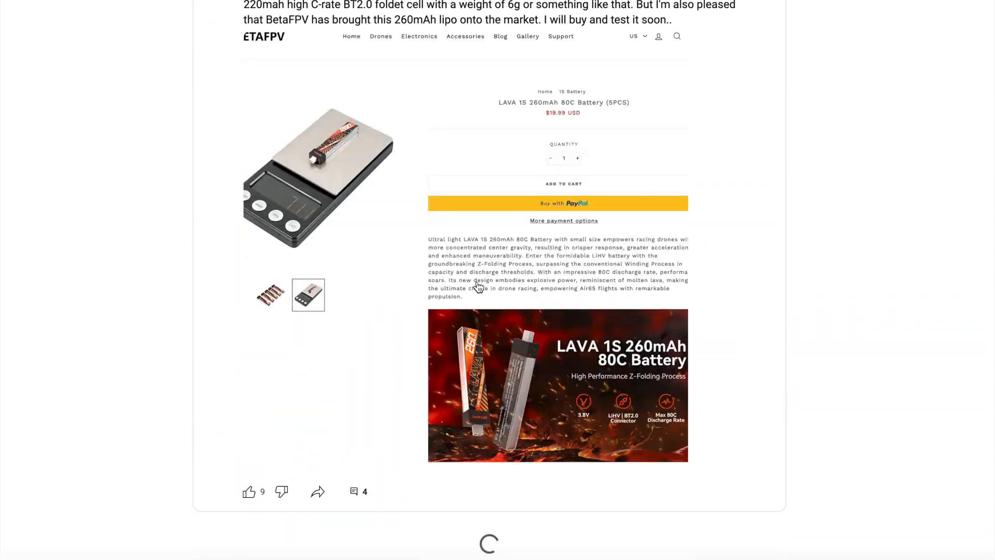